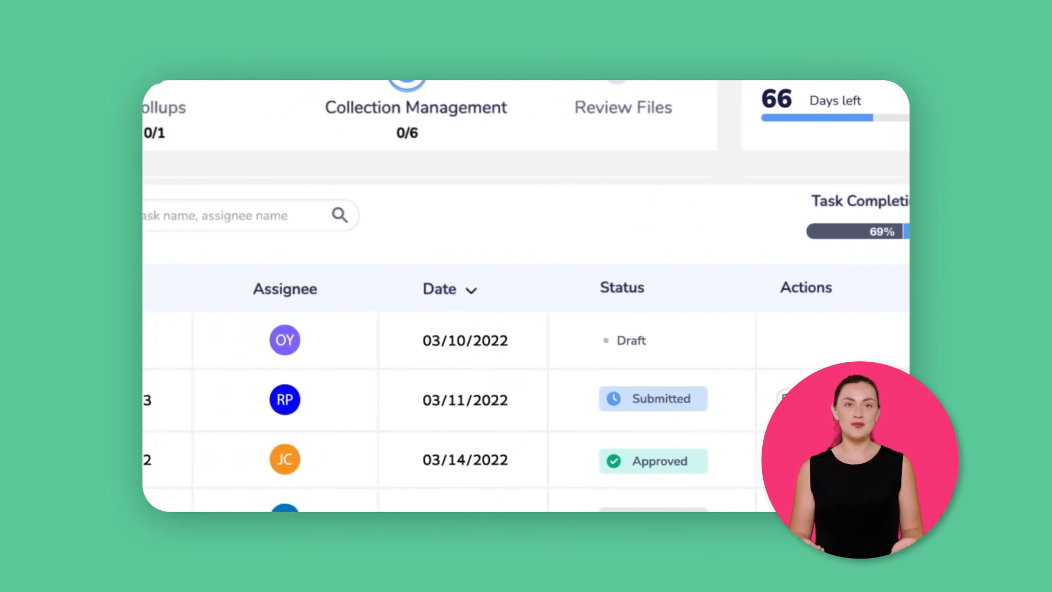
pyautogui.scroll(-3)
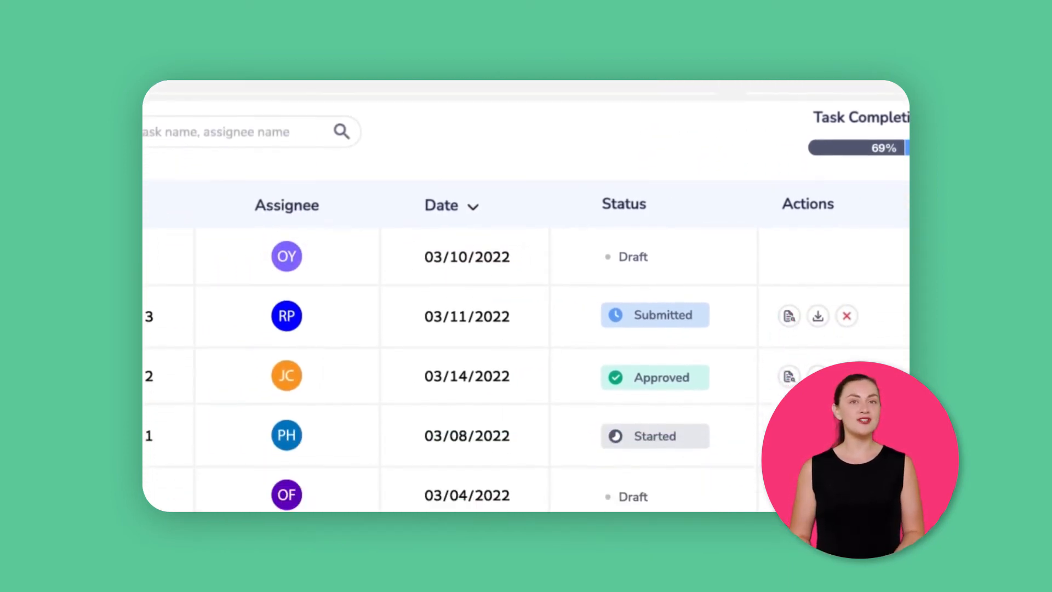